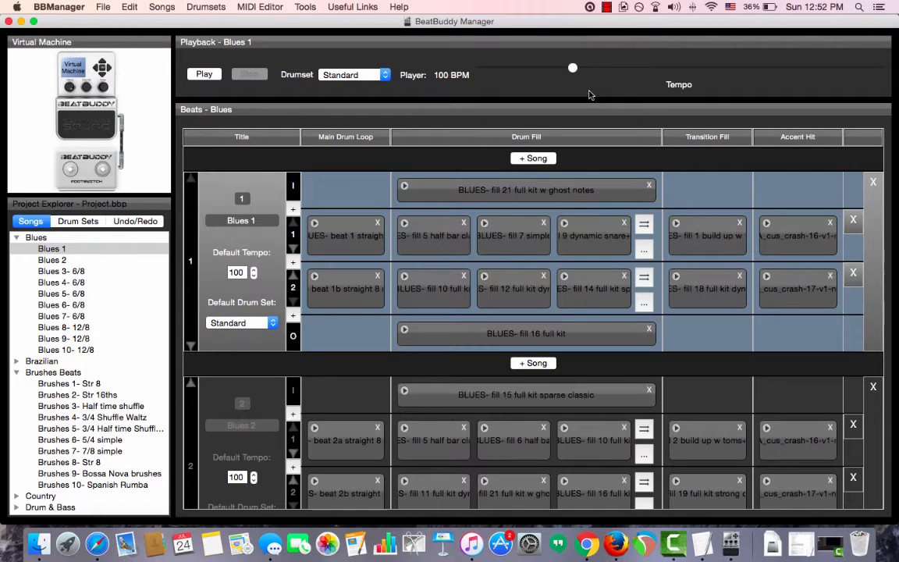
pyautogui.moveTo(582, 93)
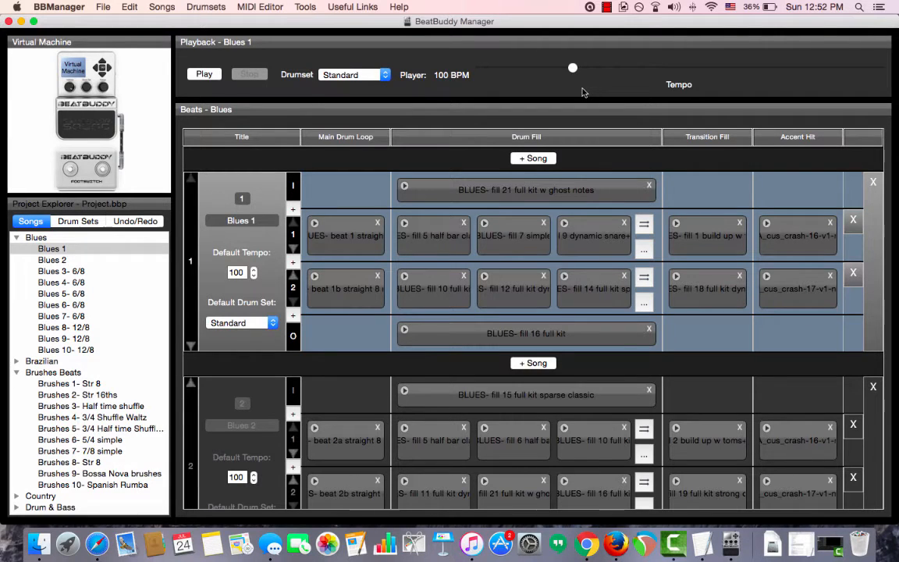
pyautogui.moveTo(539, 95)
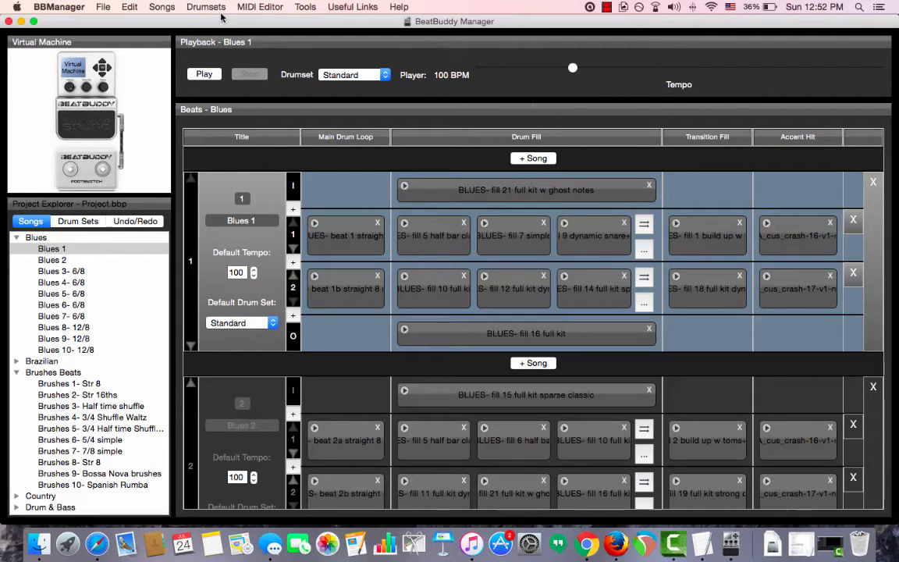
# Create a new song folder at the top of the list and name it 'Gig List'
pyautogui.click(162, 6)
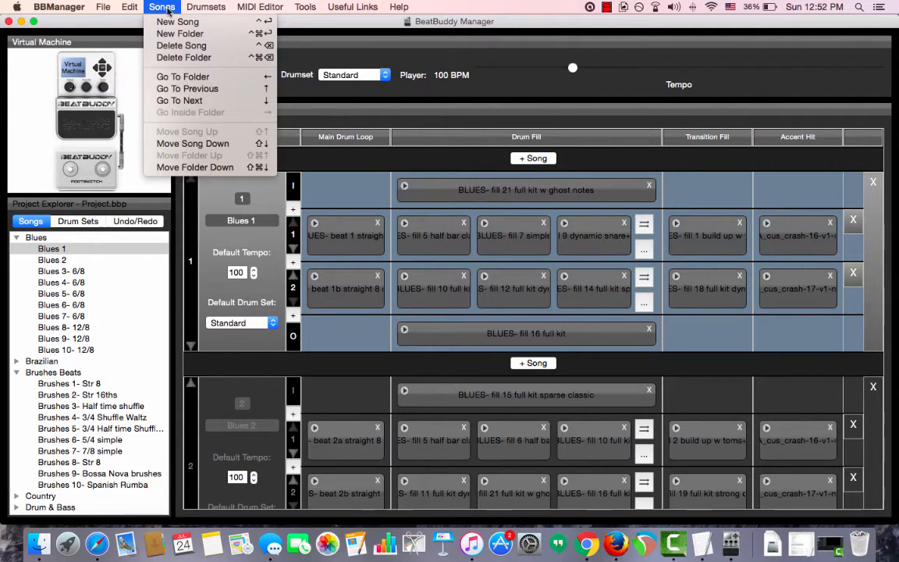
pyautogui.click(180, 34)
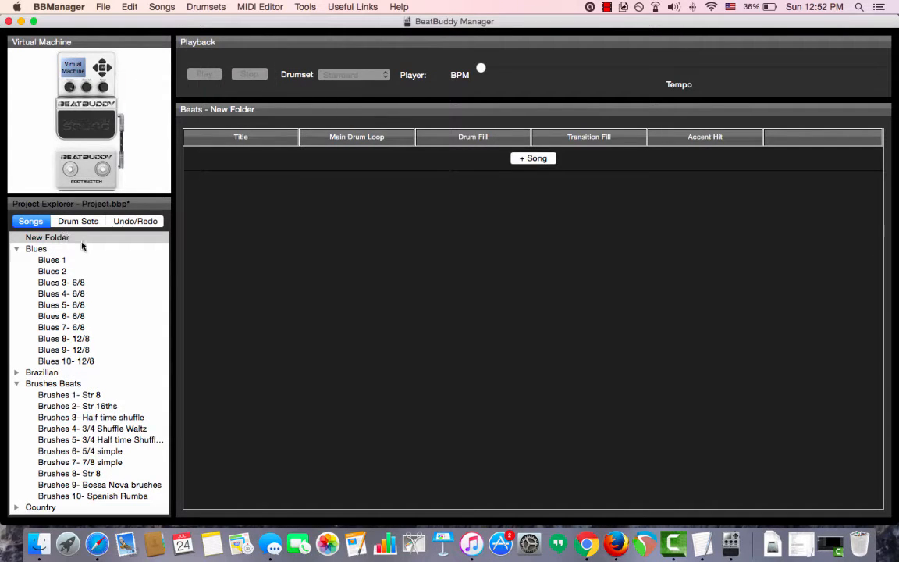
pyautogui.click(47, 237)
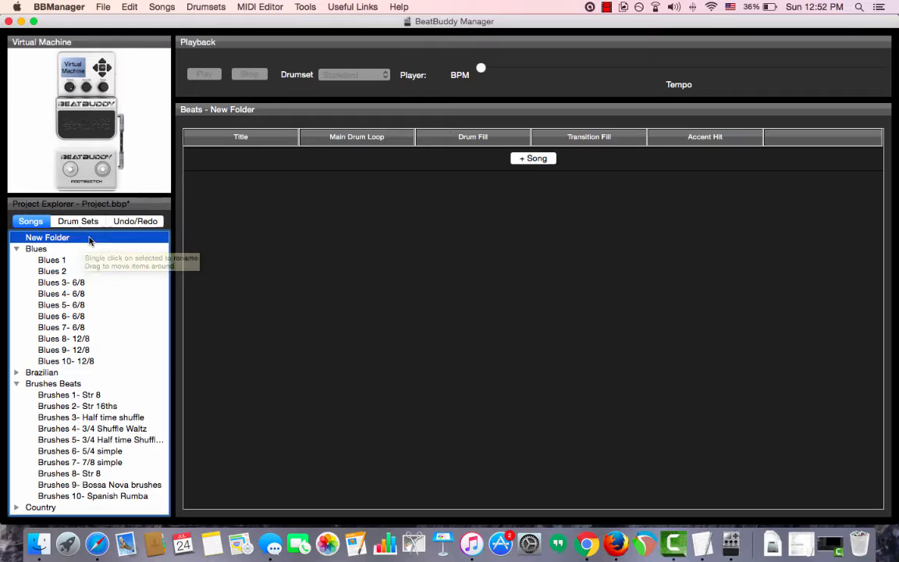
pyautogui.click(47, 237)
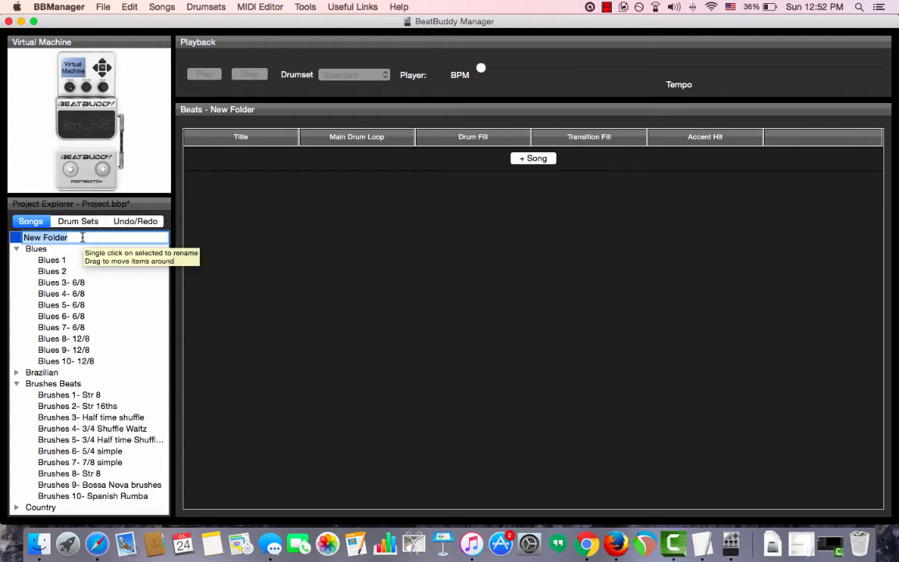
pyautogui.write('Gig List')
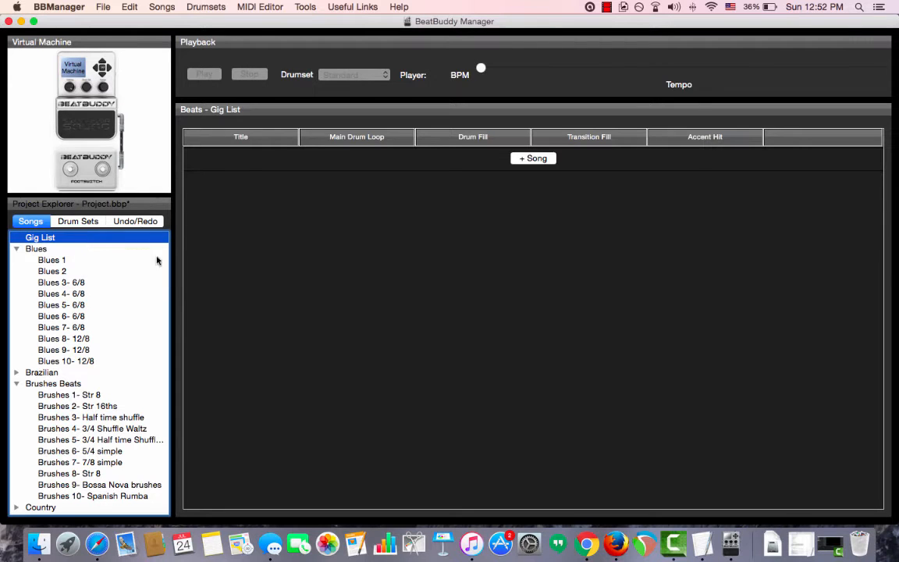
# Drag Blues 8- 12/8 from Blues into Gig List, expand Gig List, then view Blues 7- 6/8
pyautogui.click(40, 237)
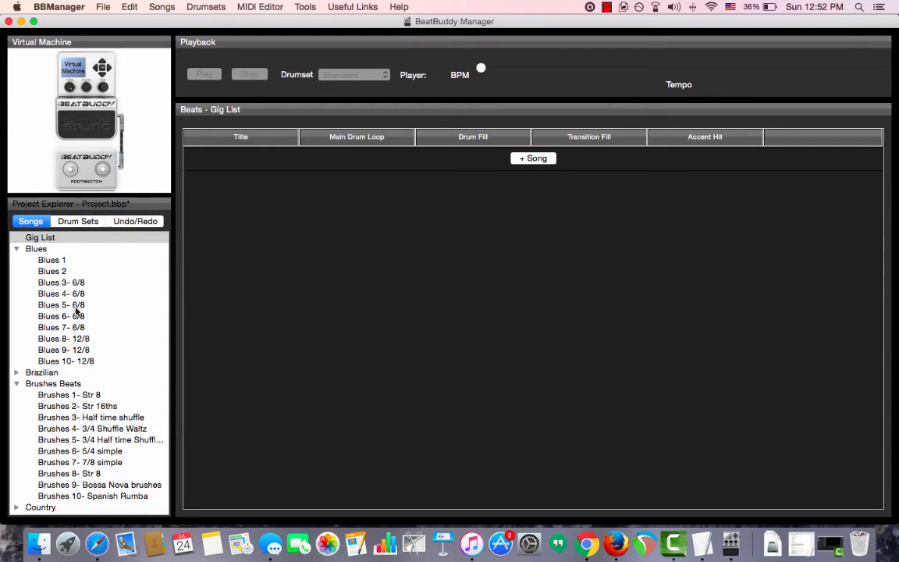
pyautogui.moveTo(226, 349)
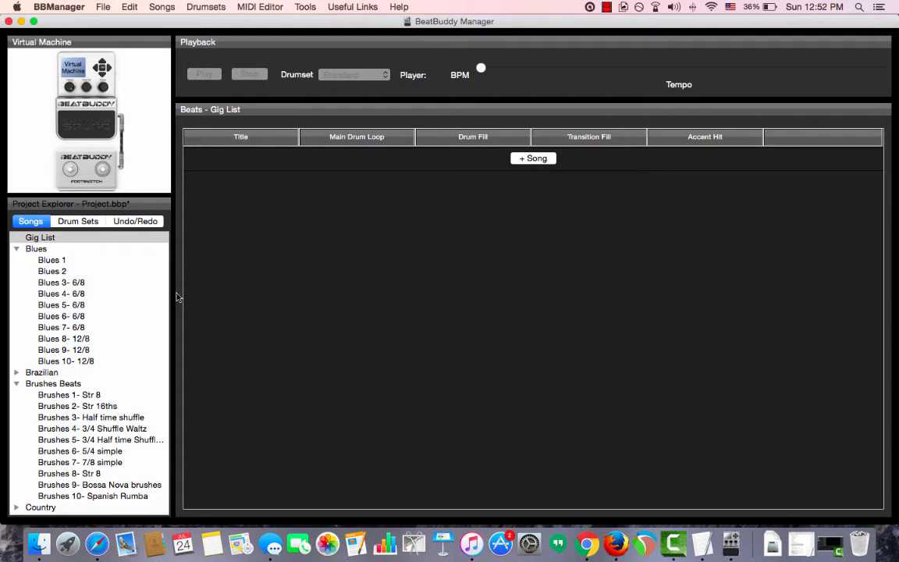
pyautogui.click(36, 248)
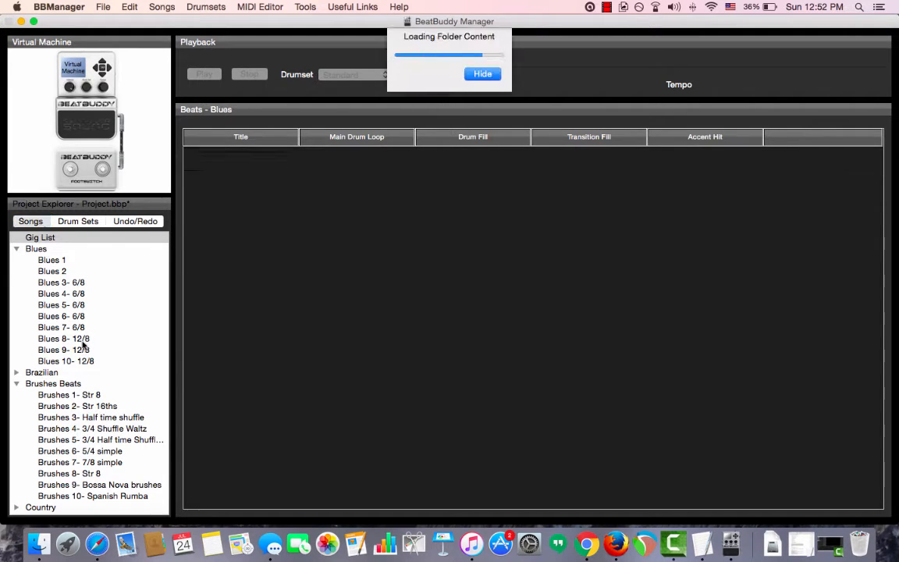
pyautogui.click(63, 338)
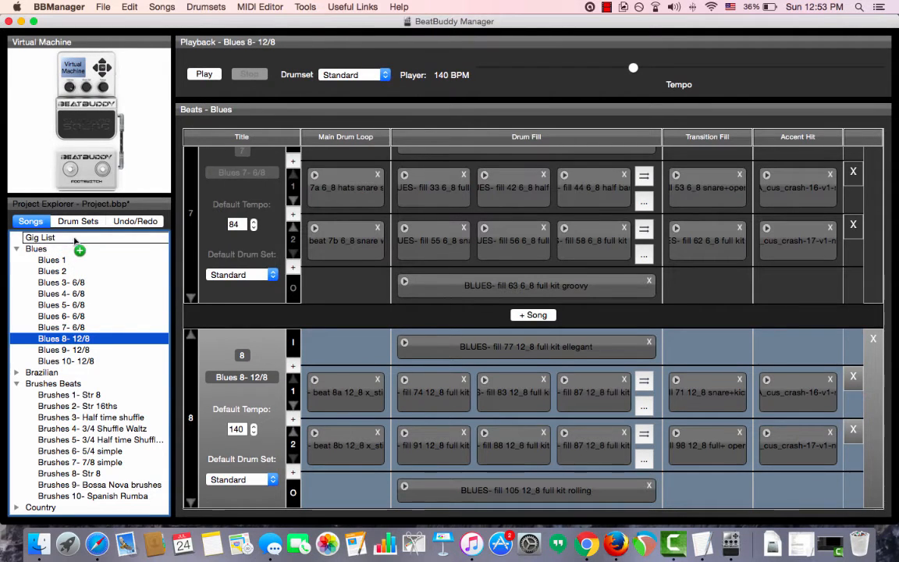
pyautogui.click(40, 237)
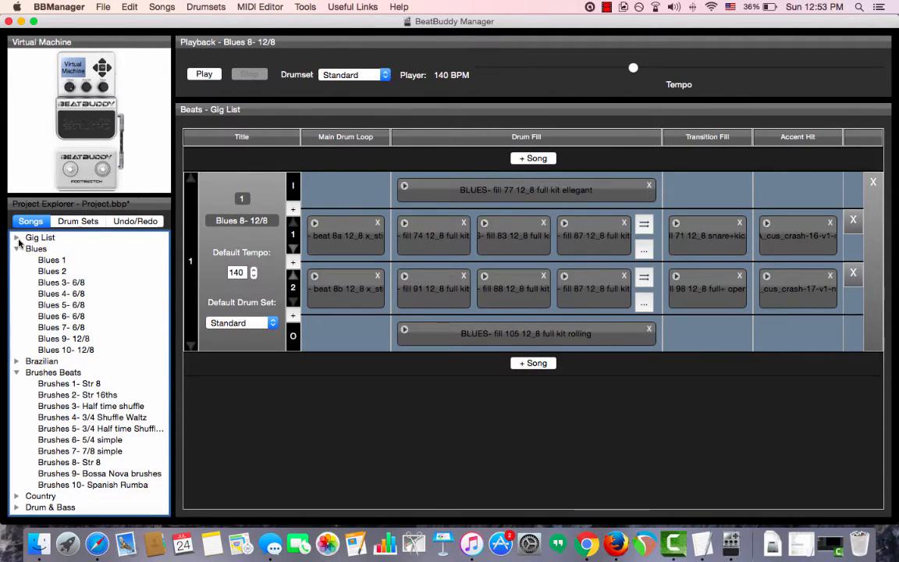
pyautogui.click(63, 248)
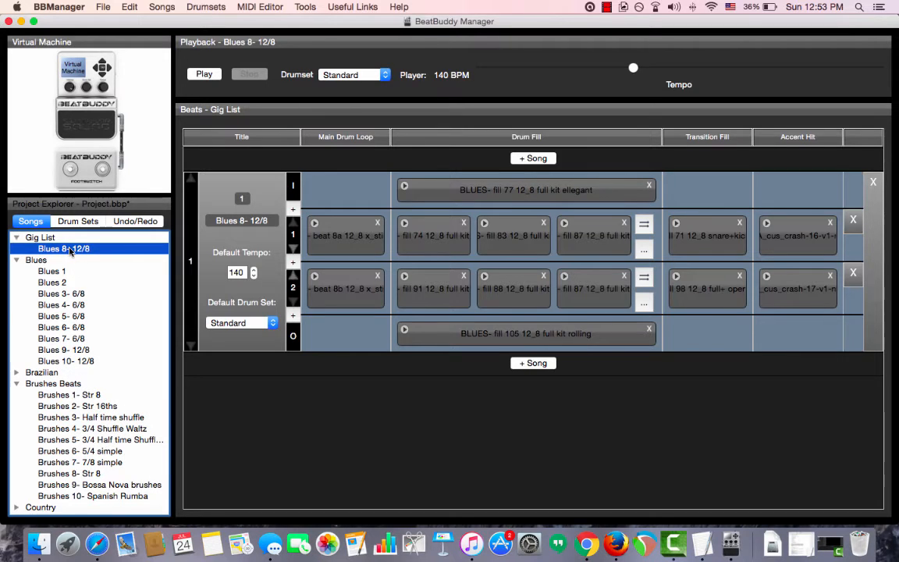
pyautogui.moveTo(86, 295)
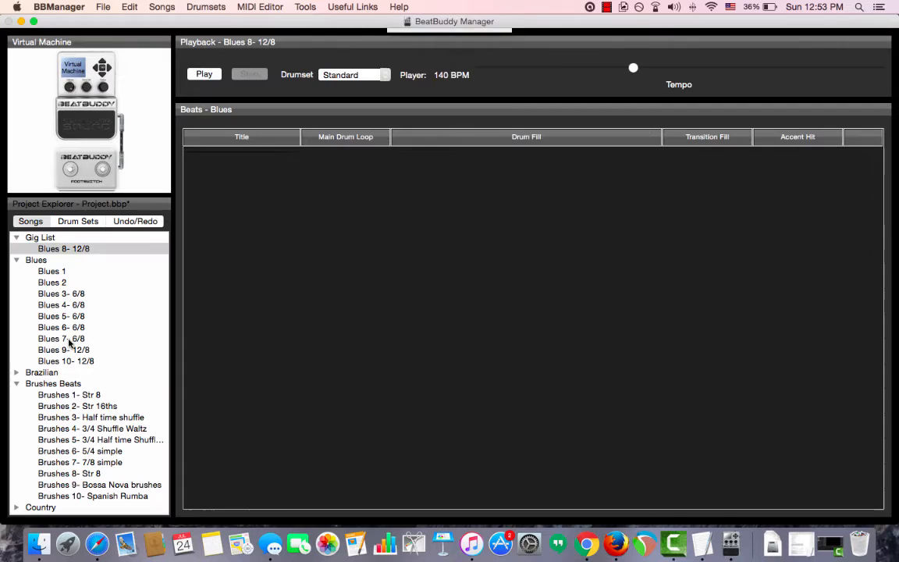
pyautogui.click(61, 338)
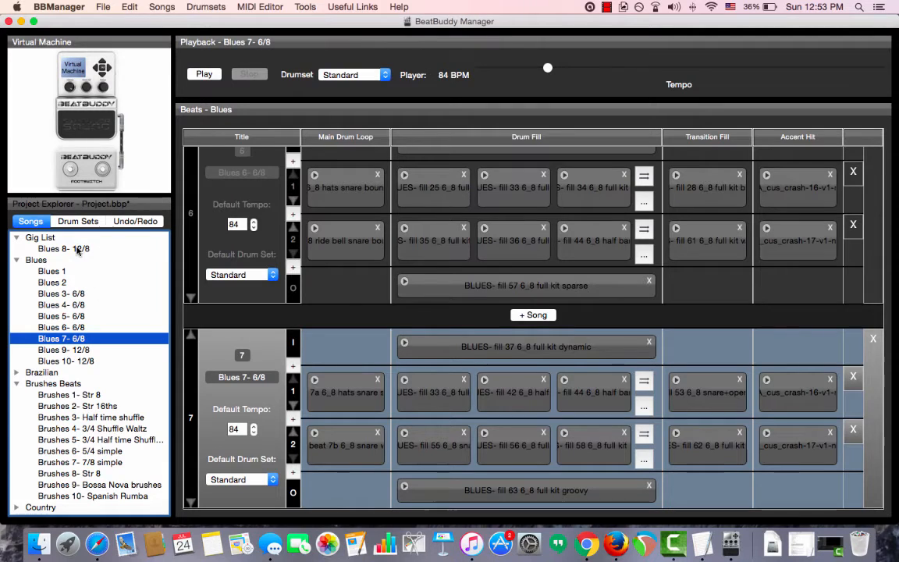
# Move Blues 8- 12/8 from Gig List back into the Blues folder
pyautogui.click(64, 248)
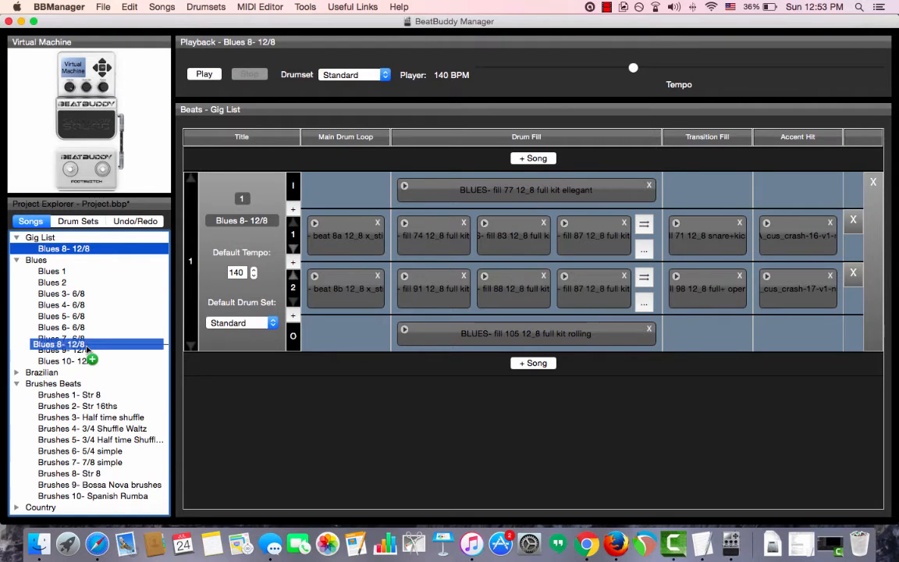
pyautogui.click(36, 260)
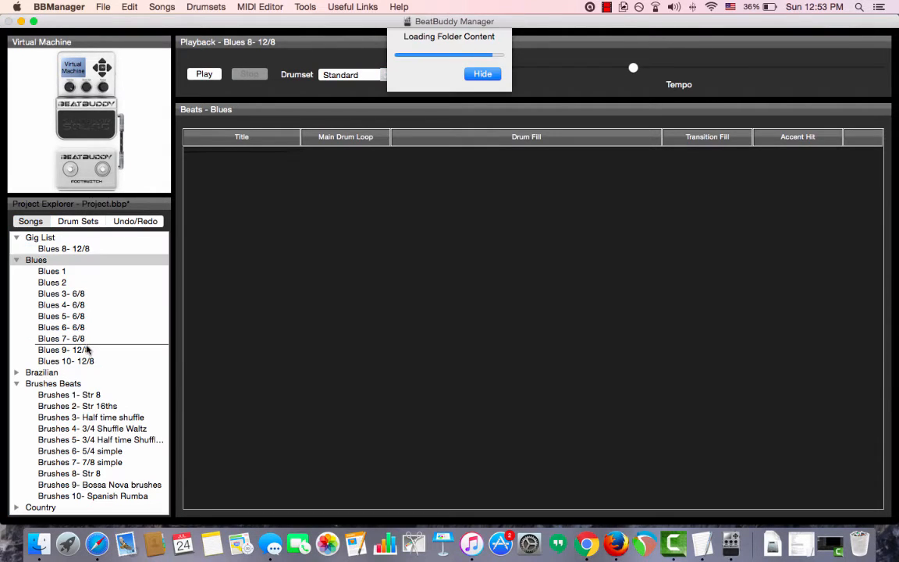
pyautogui.click(64, 338)
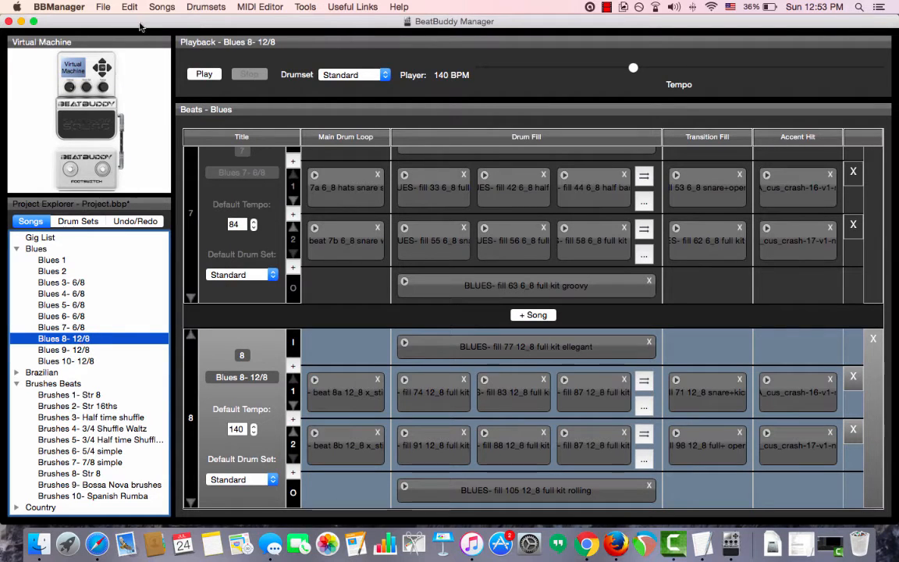
# Export Blues 8- 12/8 as the song file Blues_8-_12_8 in the songs folder
pyautogui.click(103, 7)
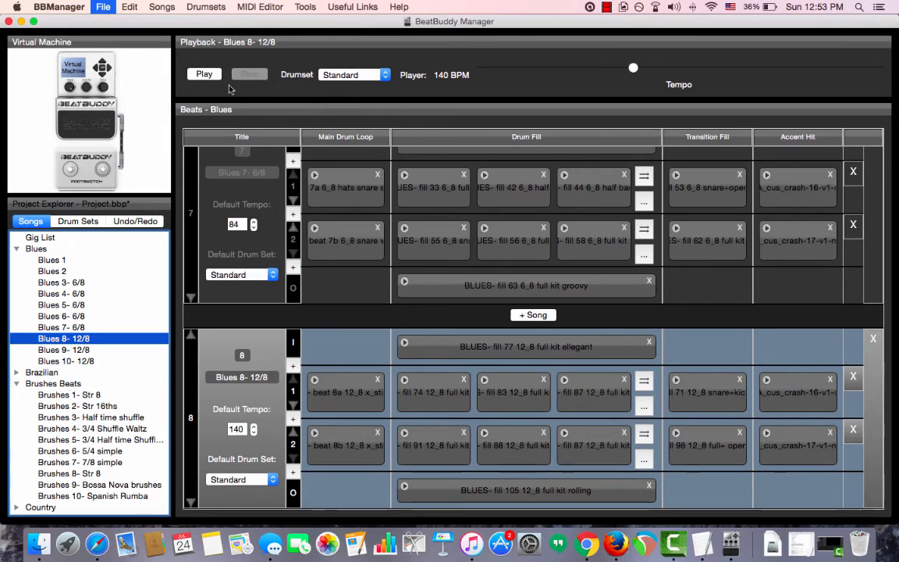
pyautogui.click(103, 7)
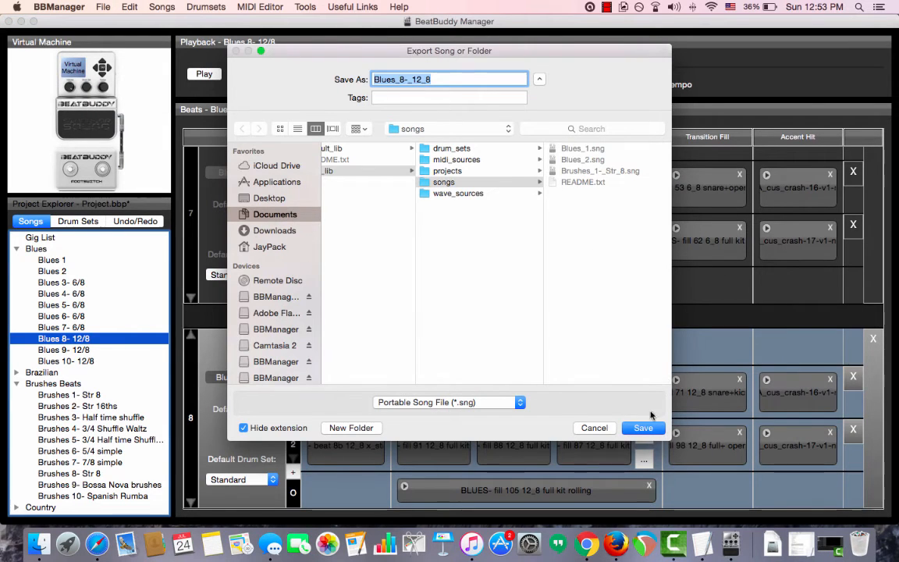
pyautogui.click(643, 428)
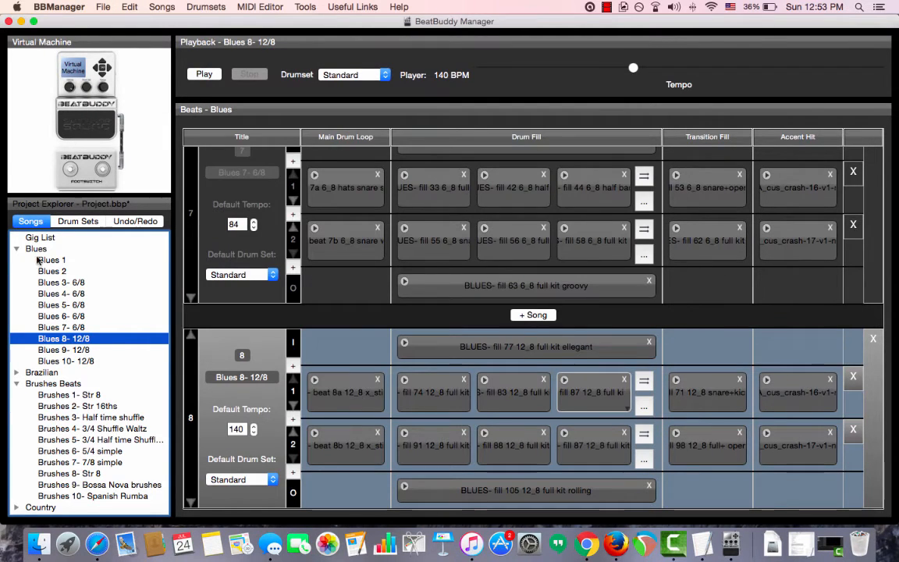
# Import Blues_8-_12_8.sng into Gig List, then reopen the Blues folder
pyautogui.click(41, 237)
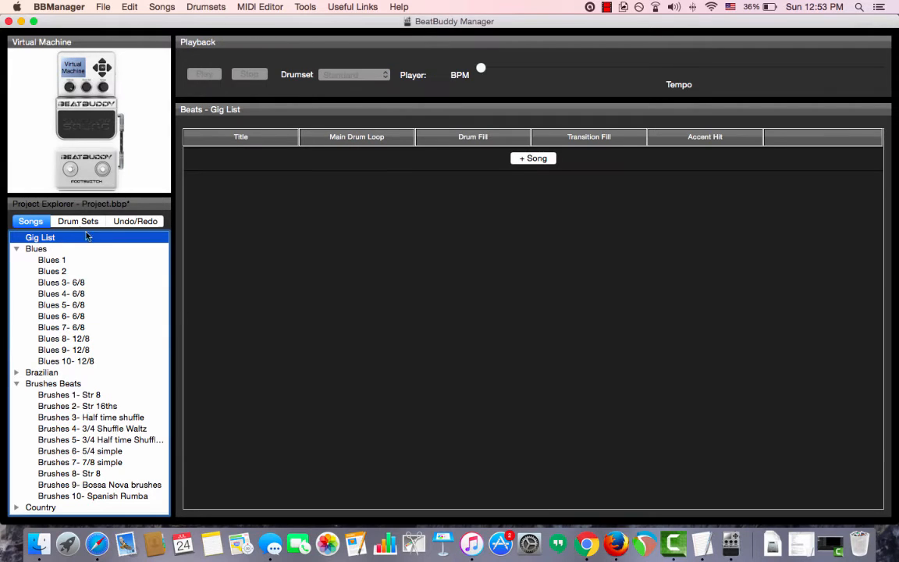
pyautogui.moveTo(129, 64)
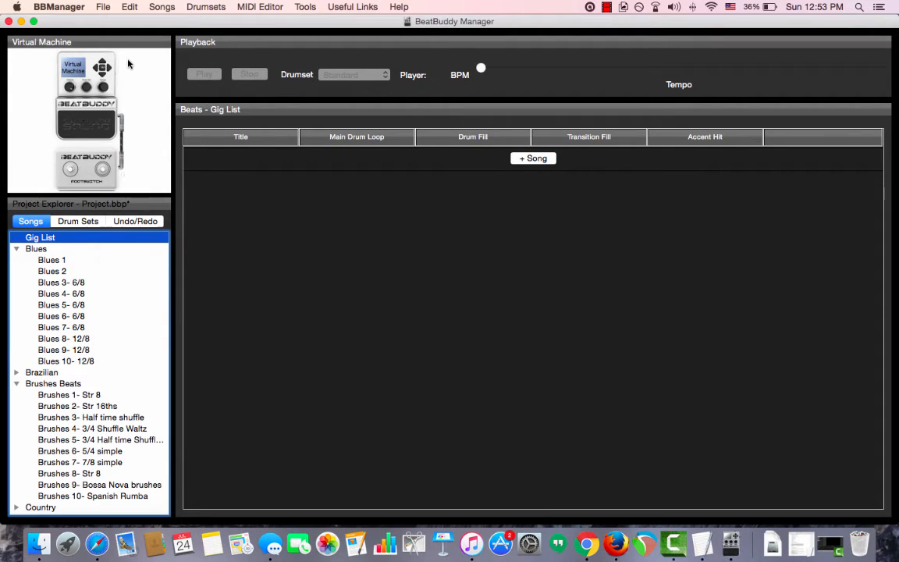
pyautogui.click(102, 7)
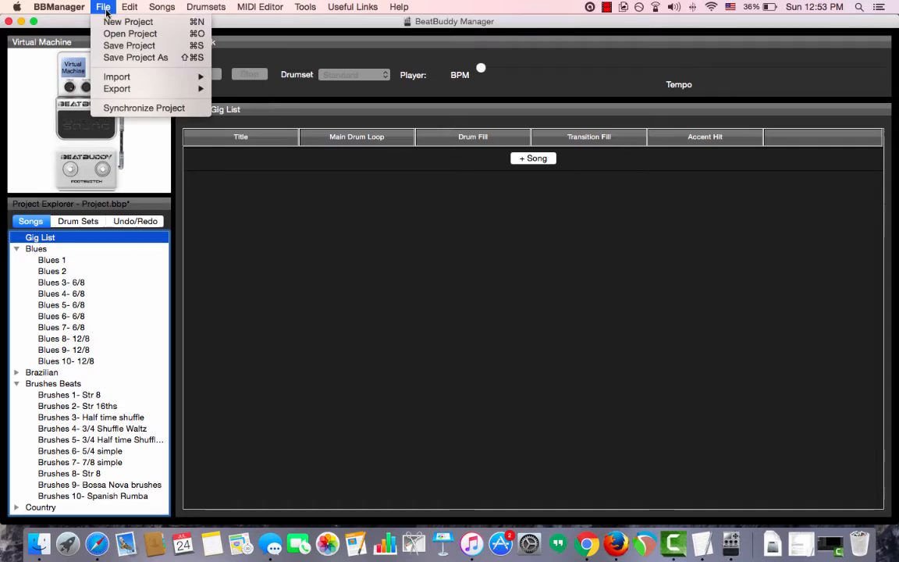
pyautogui.moveTo(116, 76)
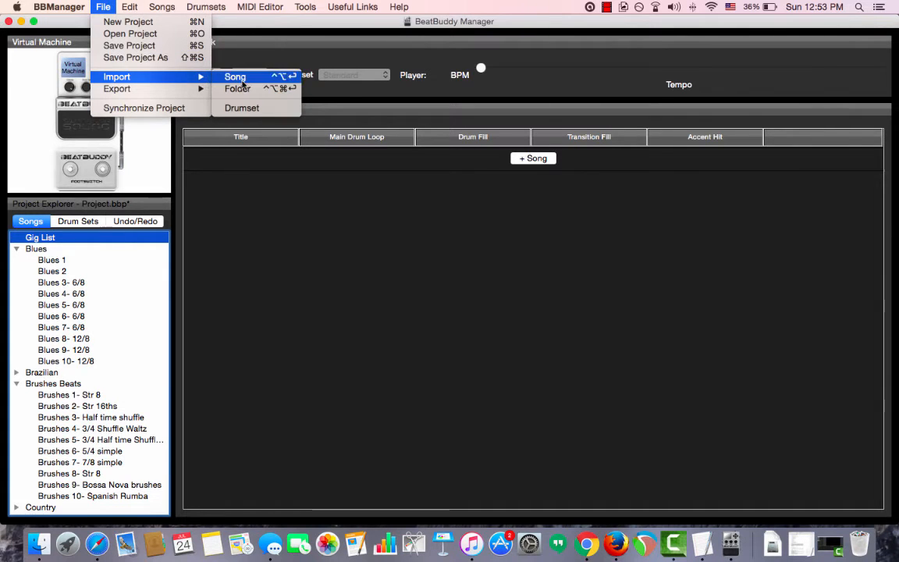
pyautogui.click(235, 77)
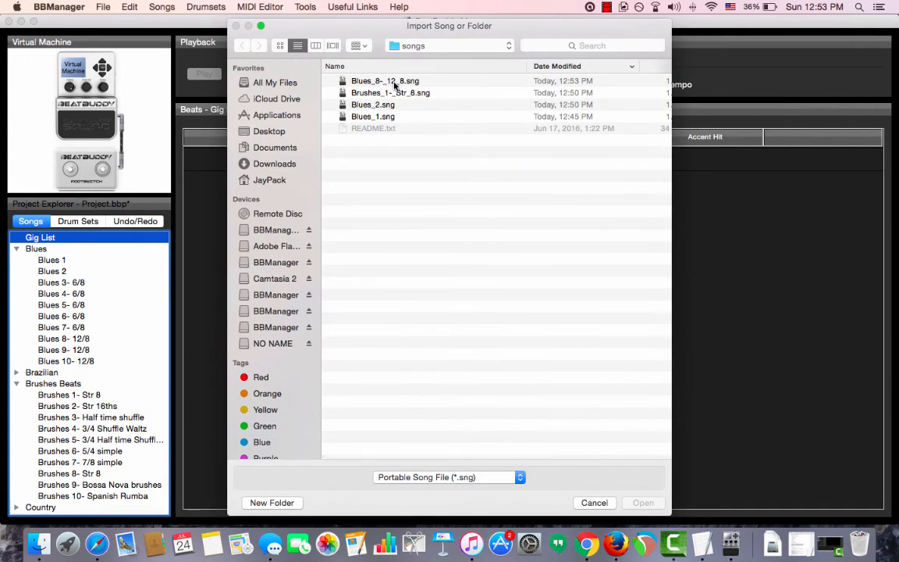
pyautogui.click(385, 80)
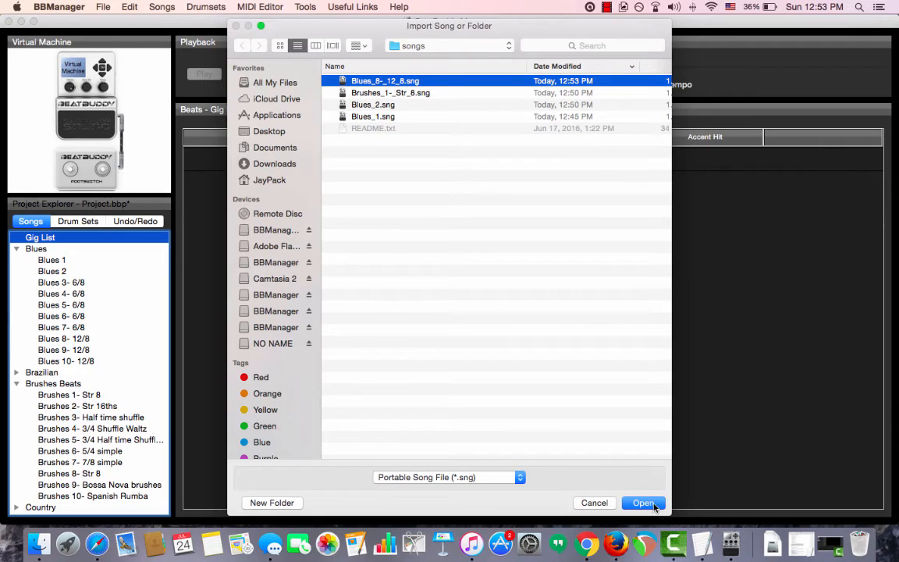
pyautogui.click(642, 503)
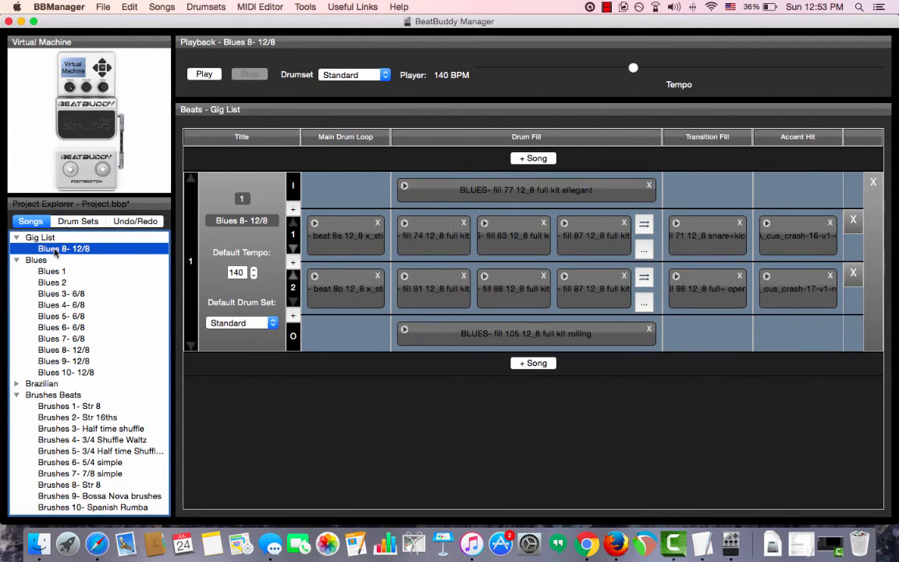
pyautogui.moveTo(64, 248)
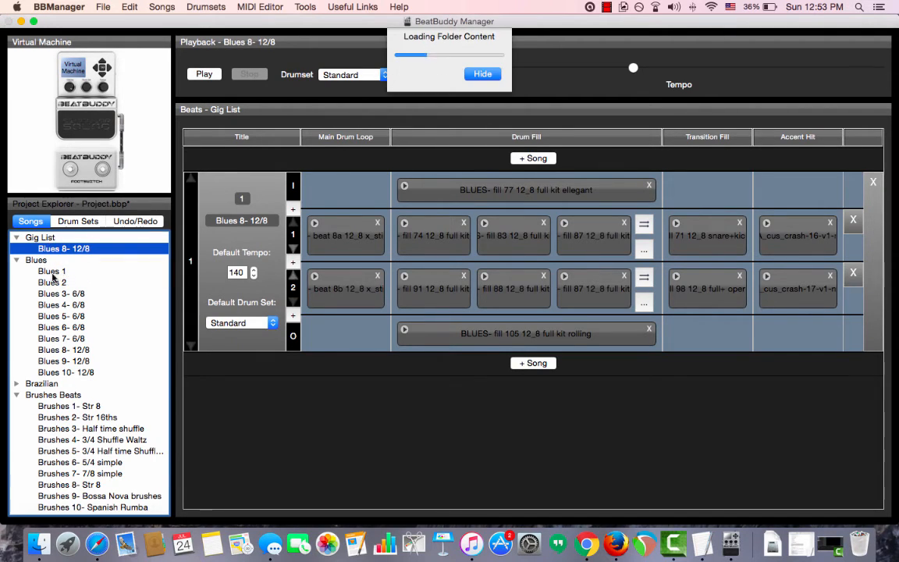
pyautogui.click(36, 259)
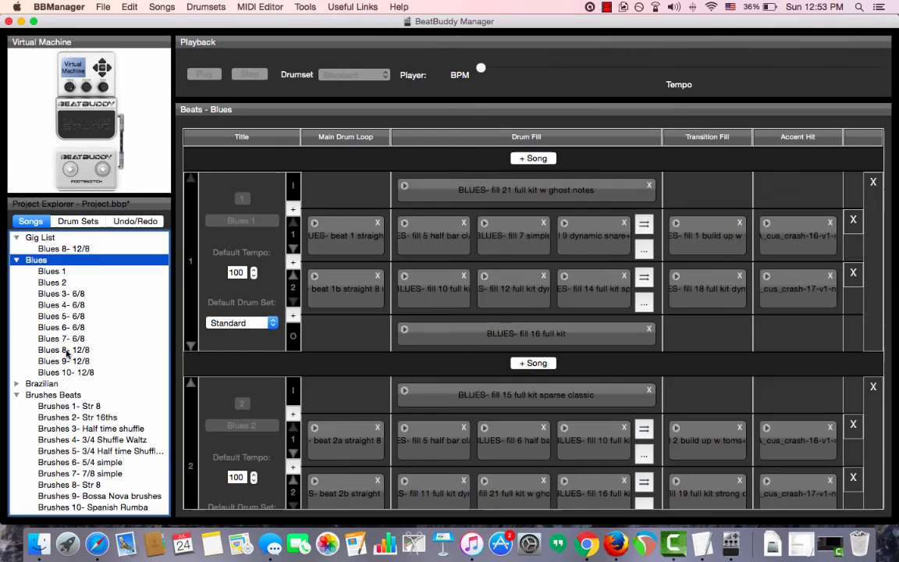
# Open Blues 8- 12/8, listed as song 8 in the Blues folder
pyautogui.click(63, 349)
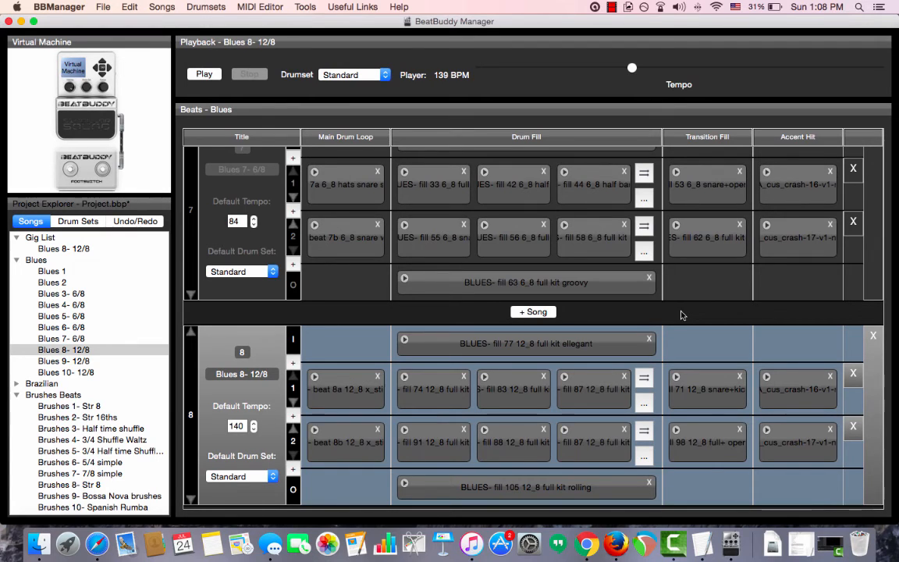
pyautogui.moveTo(673, 313)
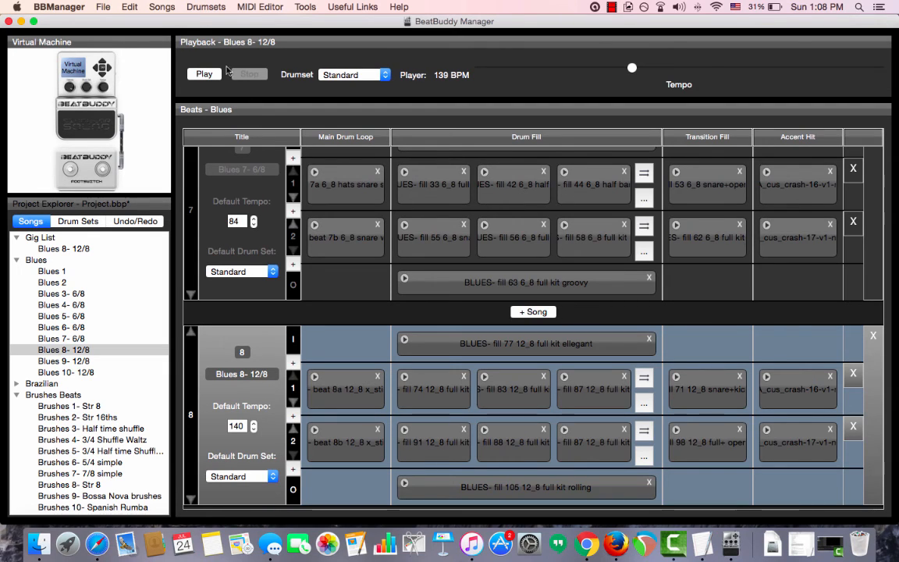
# Start Synchronize Project to /Volumes/NO NAME 1 from the File menu
pyautogui.click(103, 7)
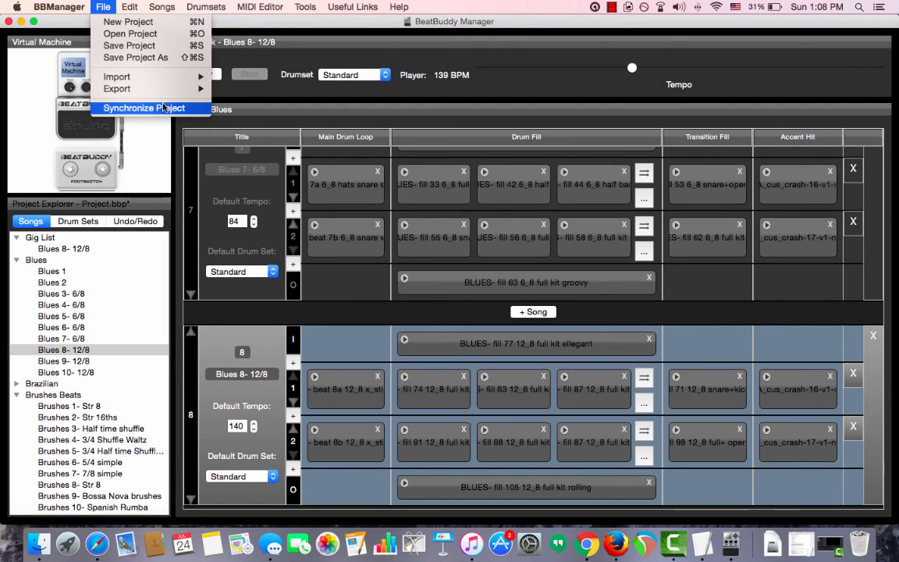
pyautogui.click(145, 107)
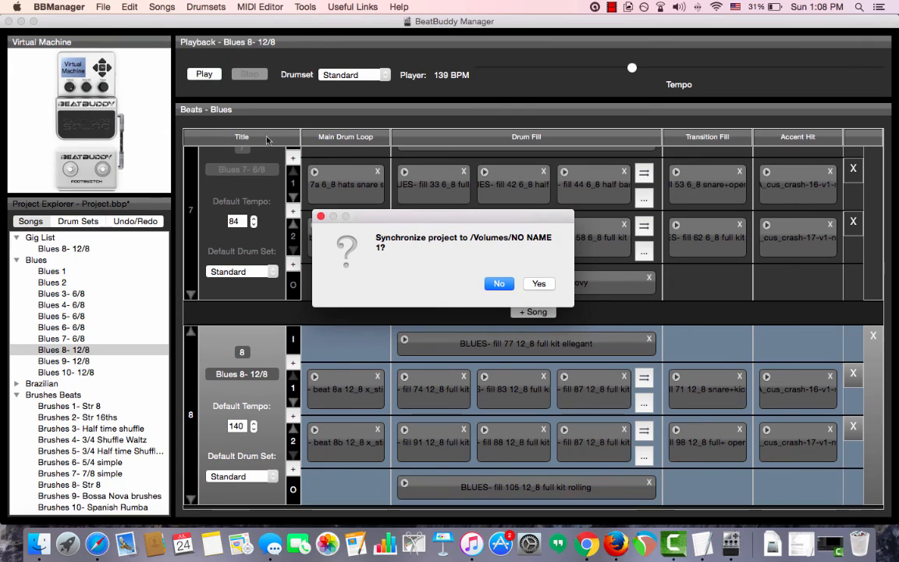
pyautogui.moveTo(502, 254)
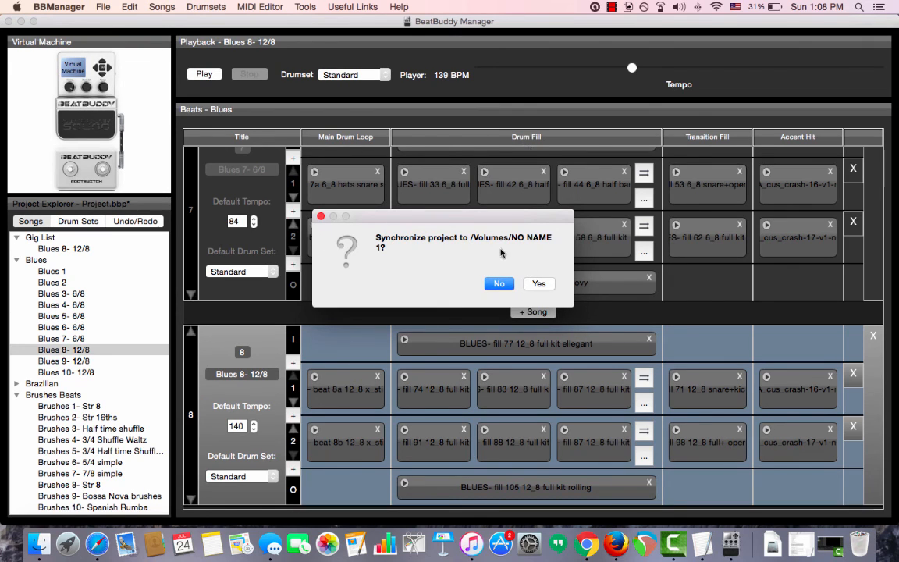